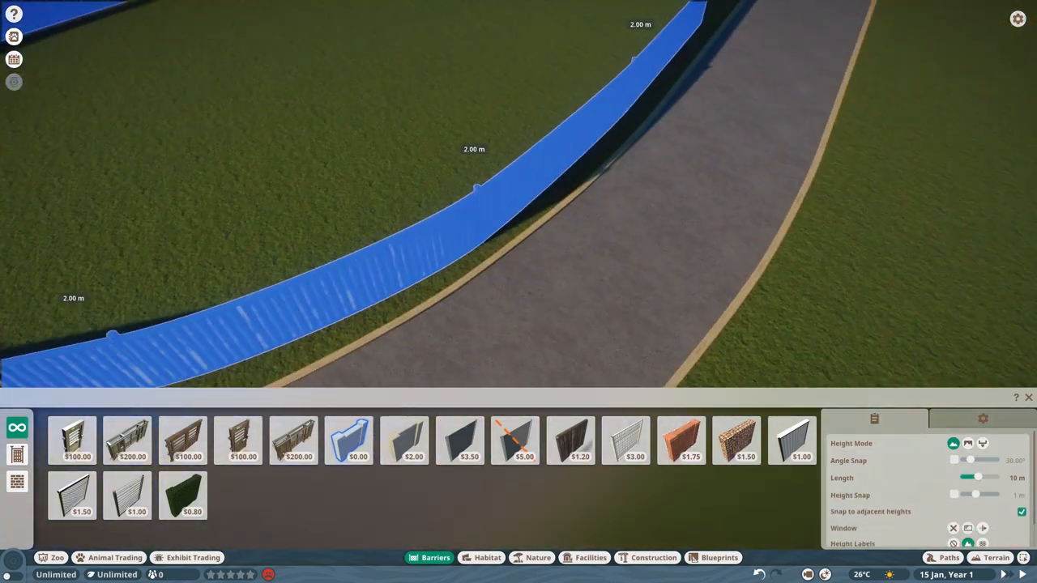
- Close the wooden fence loop around the curved grassy area beside the path
left_click(570, 441)
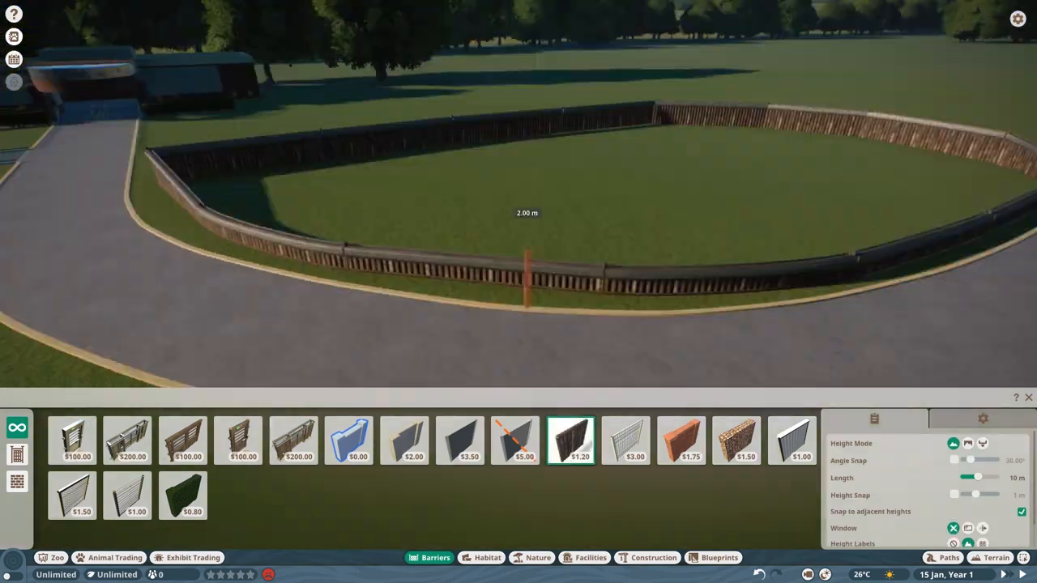
left_click(994, 557)
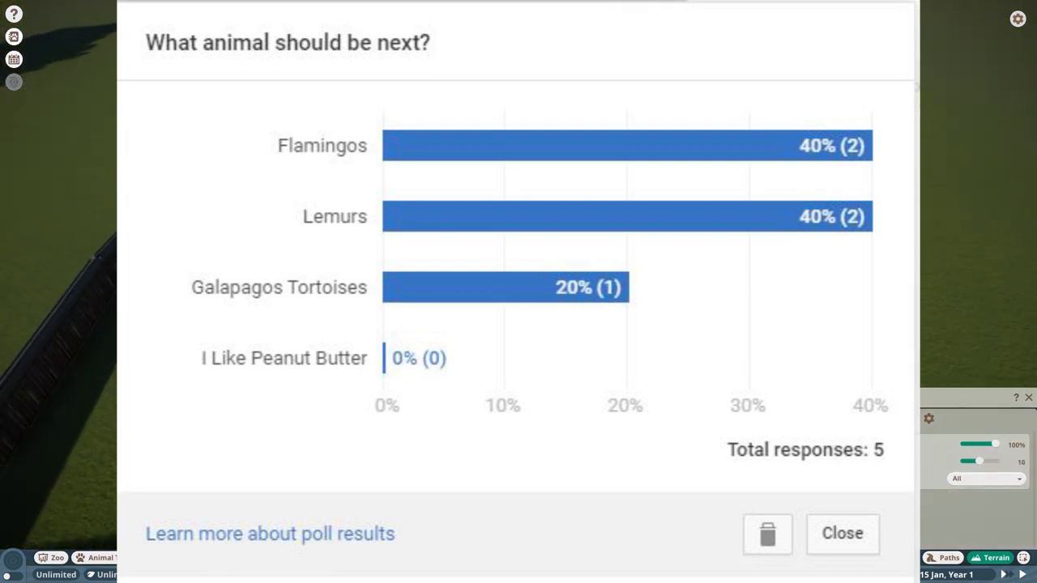
- Lower the terrain to carve a deep winding trench beside the path
left_click(843, 533)
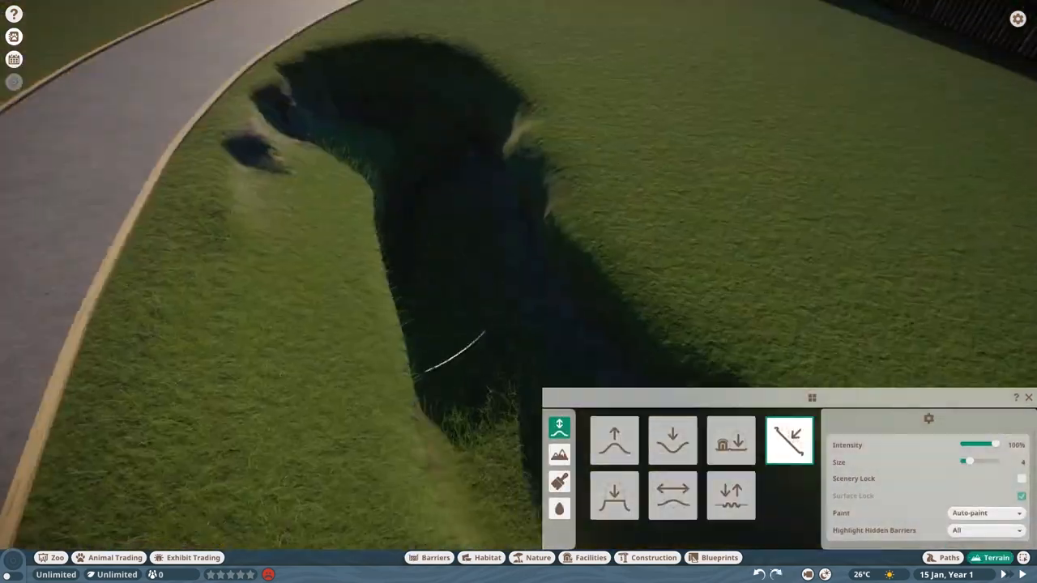
- Deepen and flood the trench with water, then run fencing from the path to the water's edge
left_click(672, 440)
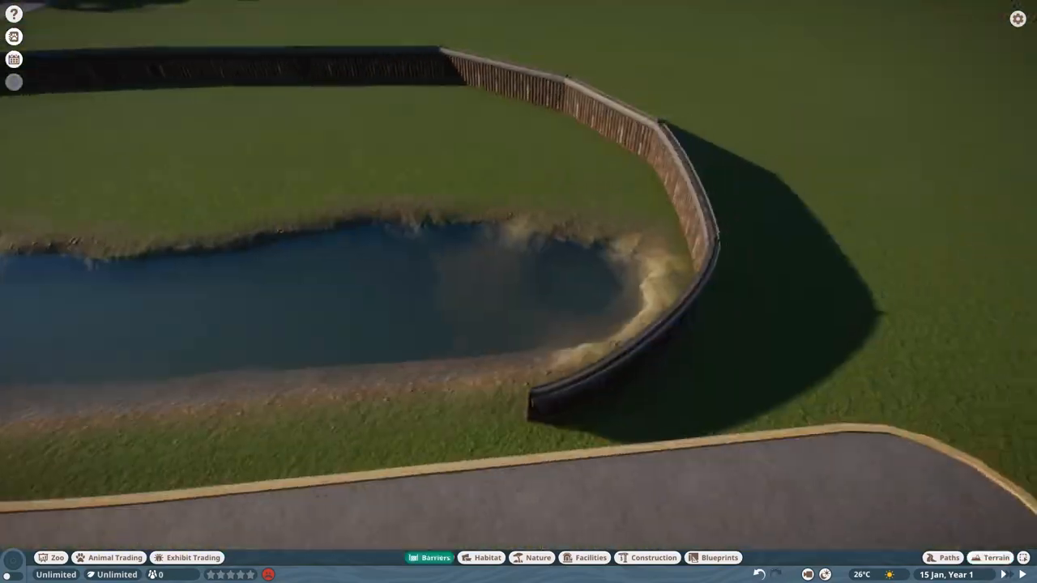
left_click(434, 557)
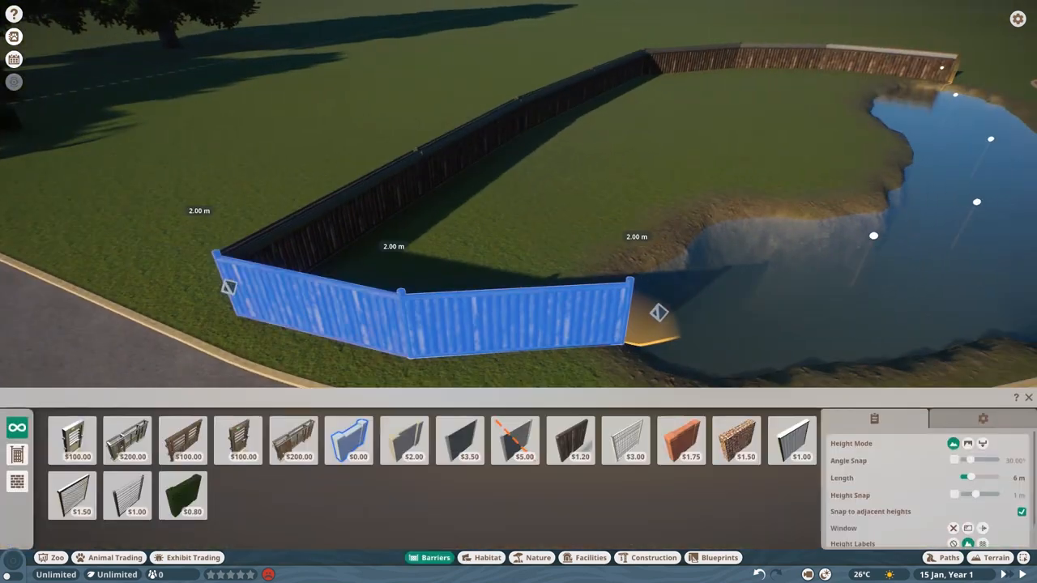
left_click(947, 557)
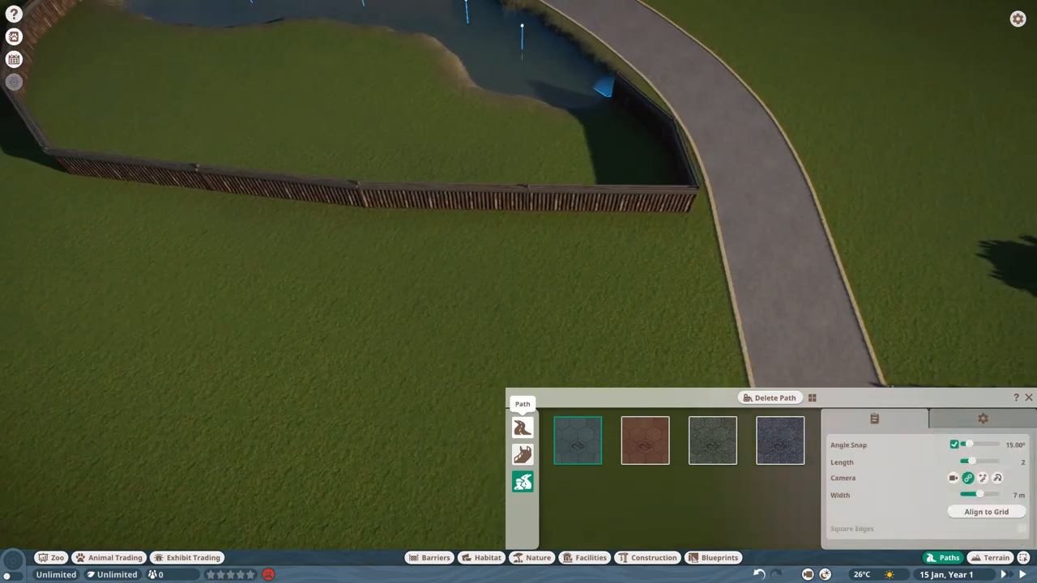
- Register the fenced, moated enclosure as Habitat 1 via Habitat creation
left_click(434, 557)
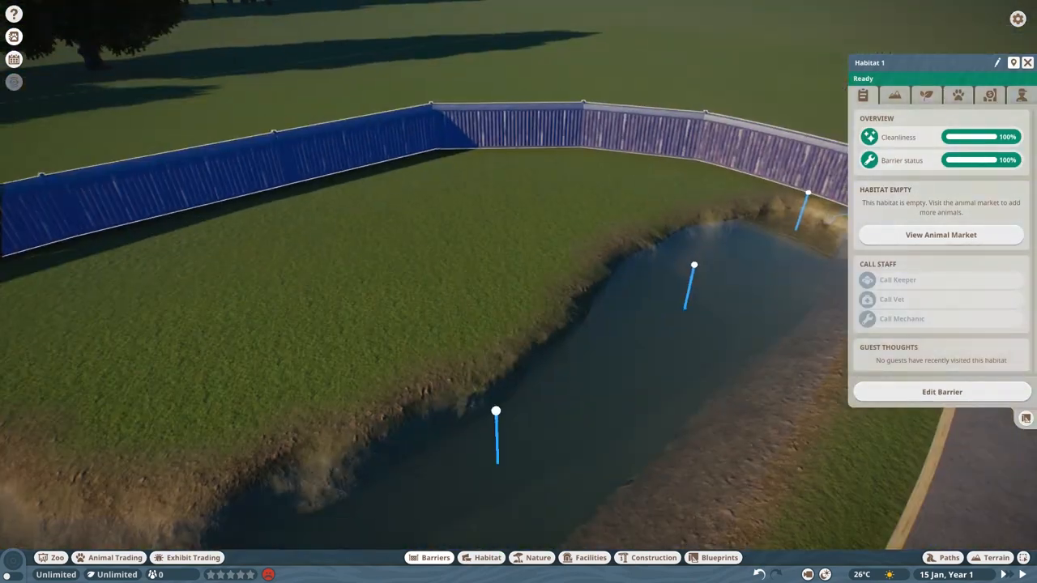
left_click(538, 557)
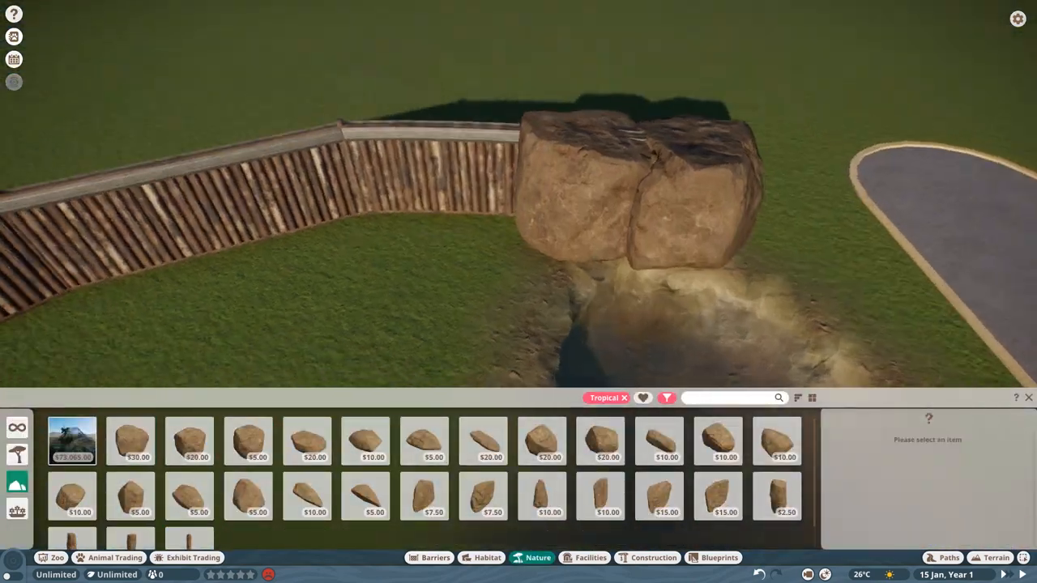
- Place large boulders along the fence and draw a Null barrier along the moat edge
left_click(434, 558)
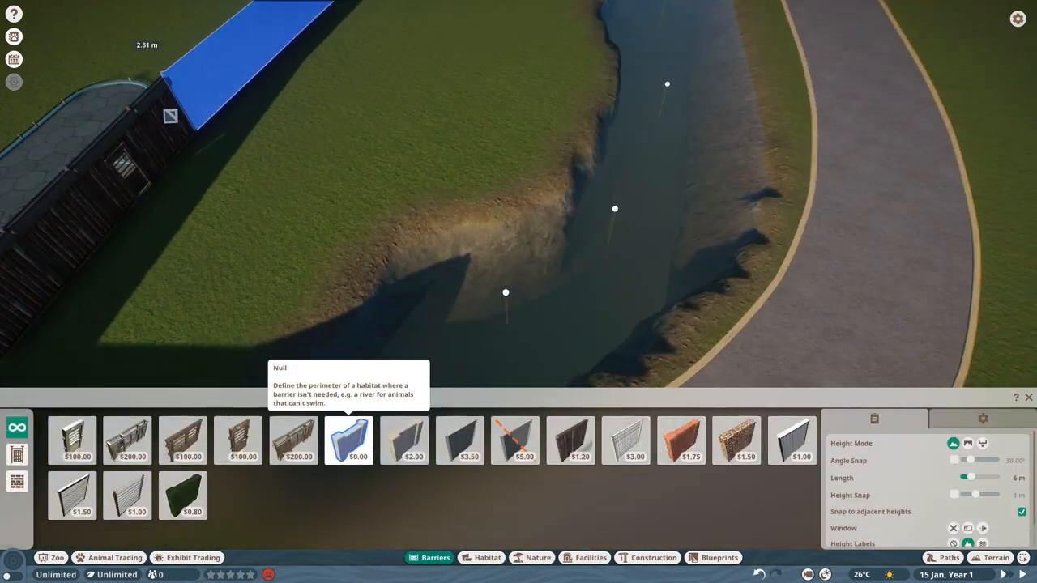
left_click(538, 557)
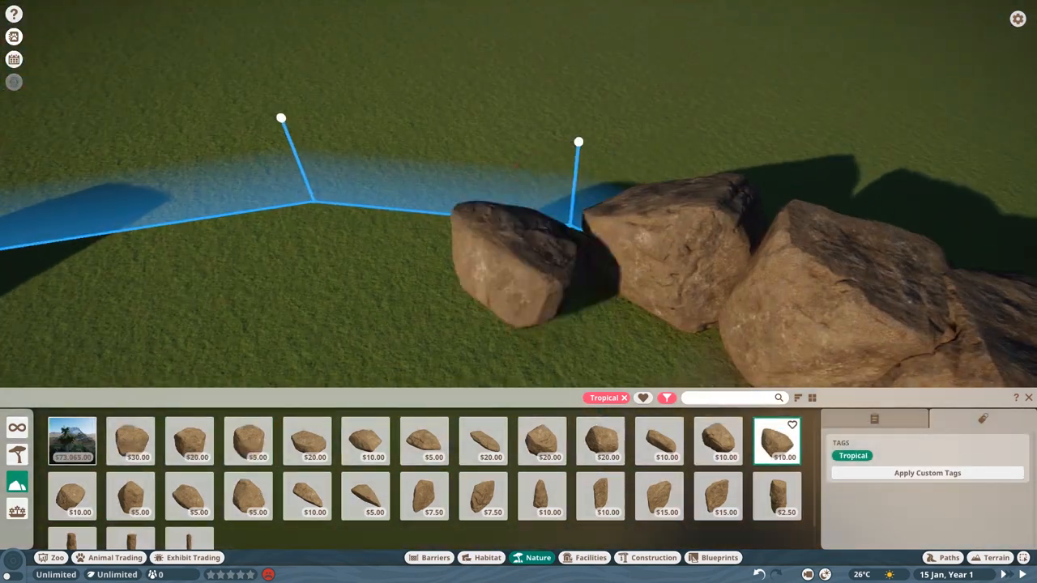
left_click(188, 441)
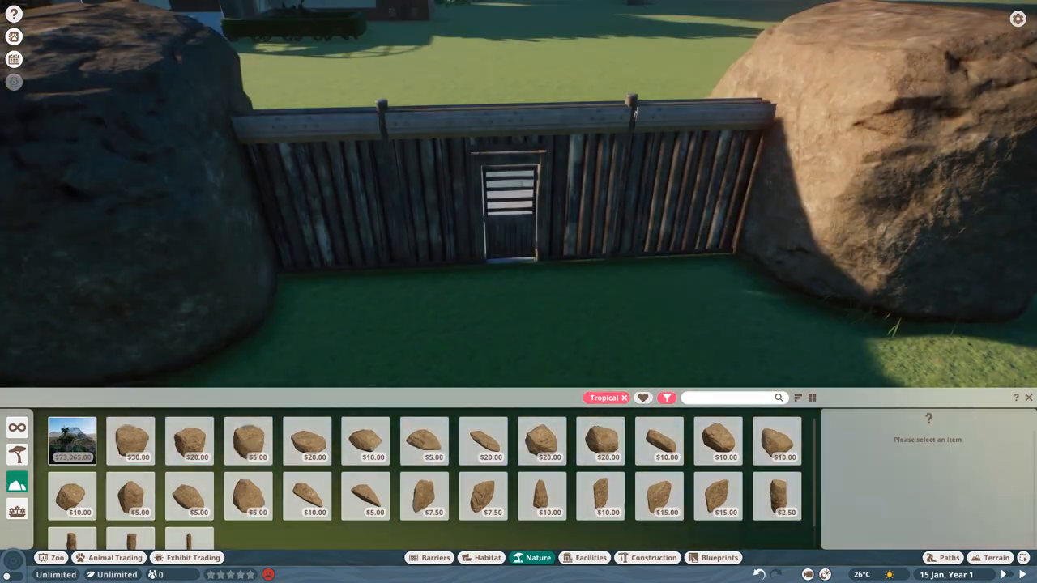
left_click(486, 557)
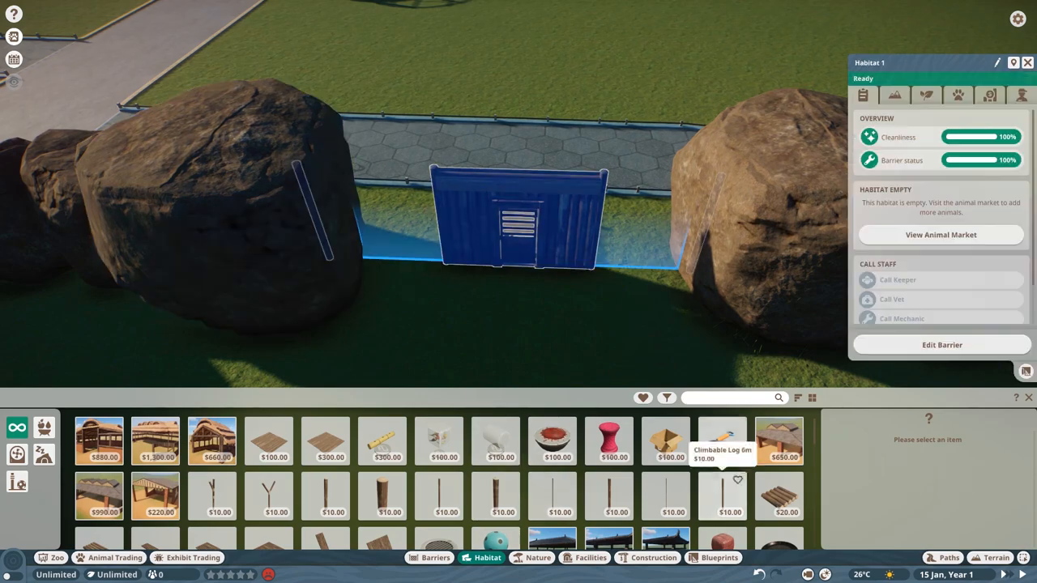
- Place the habitat gate between the rocks and add more boulders down to the moat's edge
left_click(538, 557)
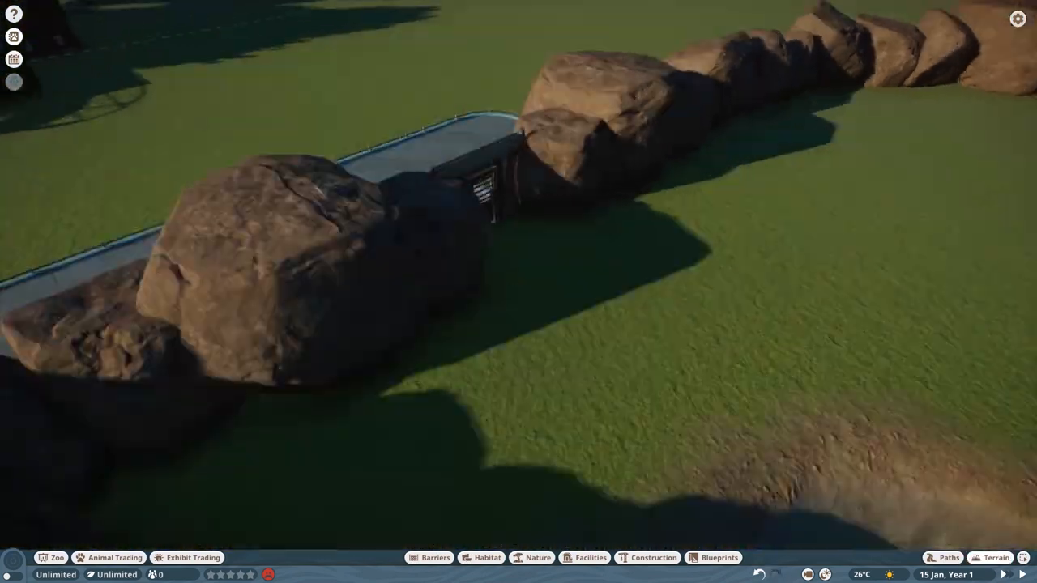
left_click(538, 557)
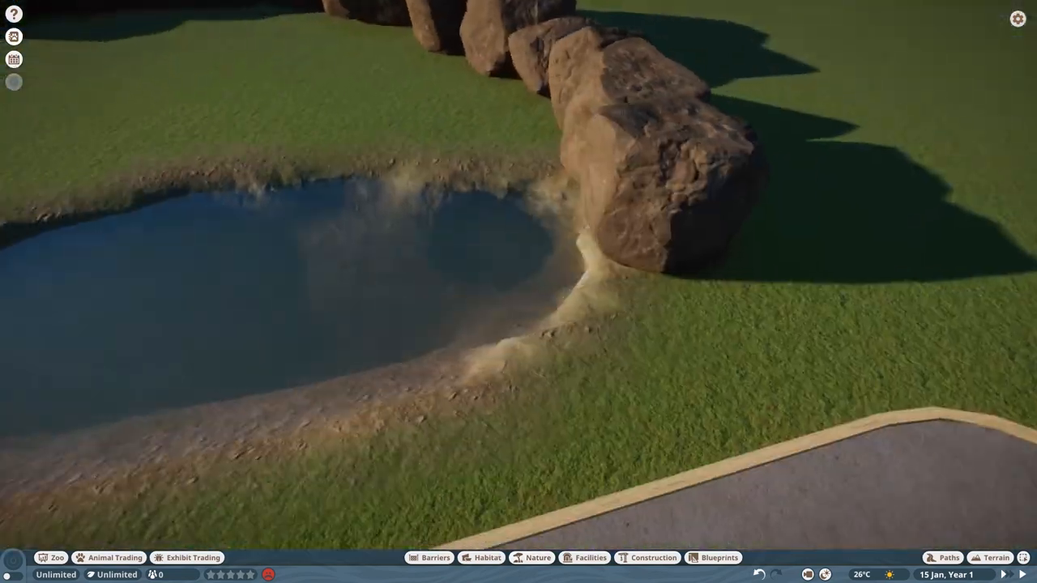
left_click(531, 557)
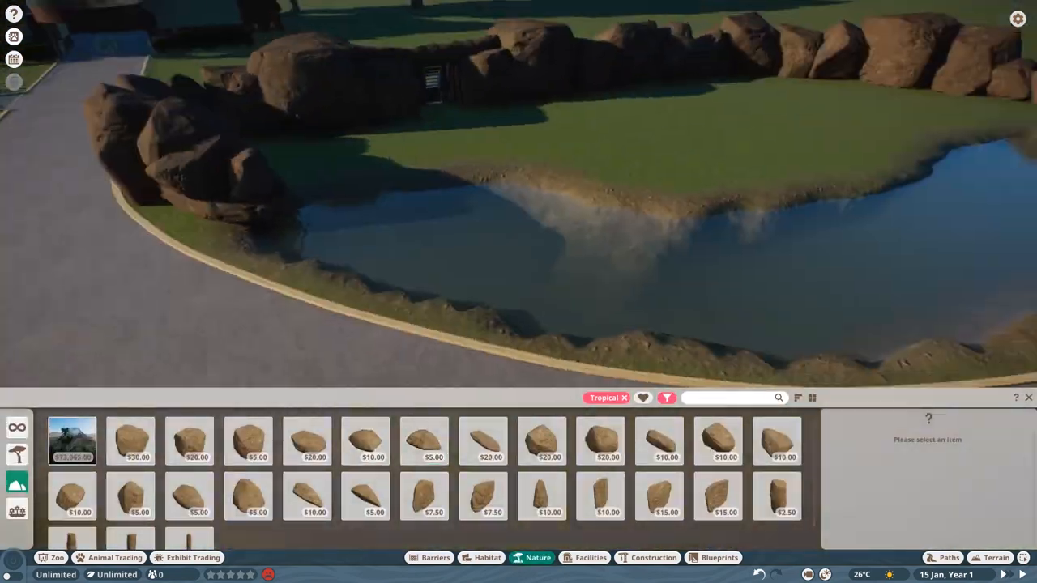
- Adopt the 7.9-year-old Ring Tailed Lemur from the Animal Market
left_click(113, 558)
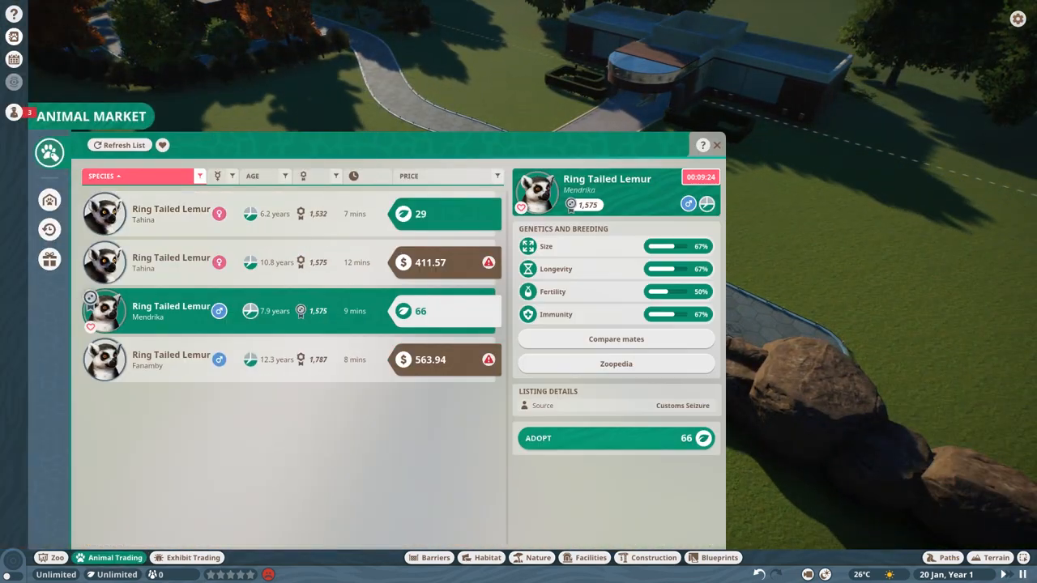
left_click(616, 438)
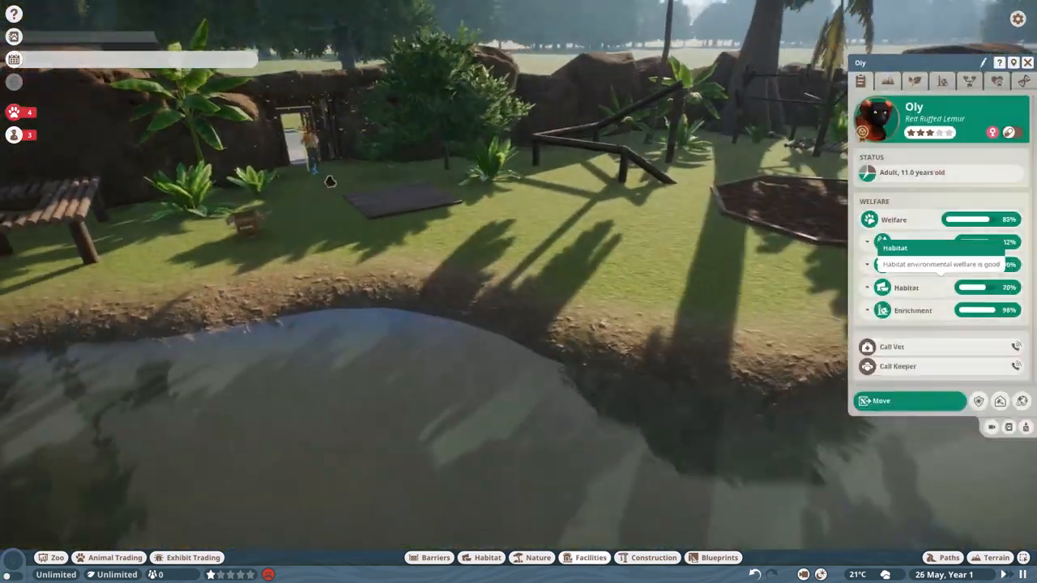
- Brush a soil texture onto the grass beside the mulch patch
left_click(994, 557)
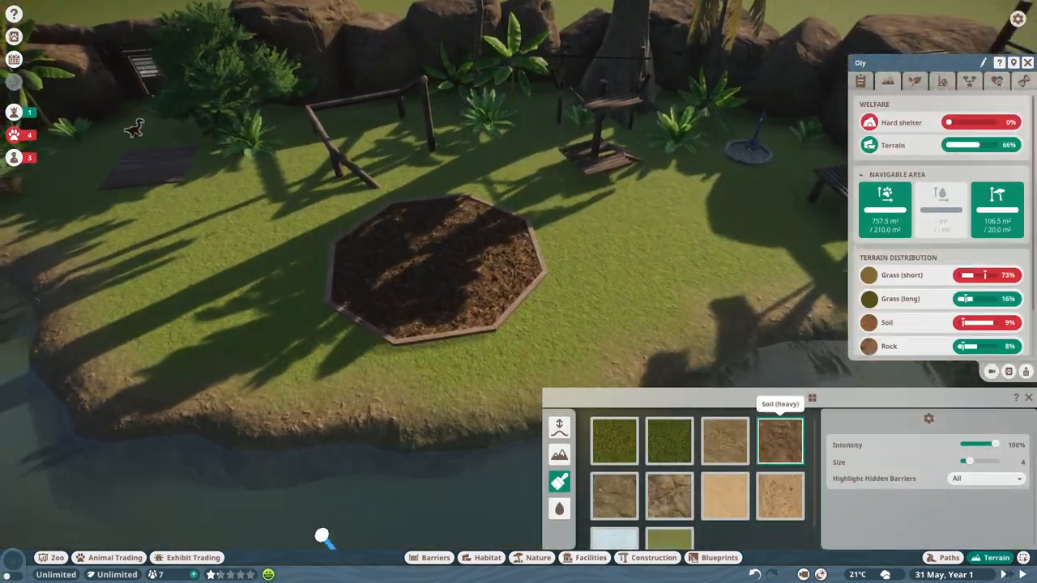
left_click(612, 291)
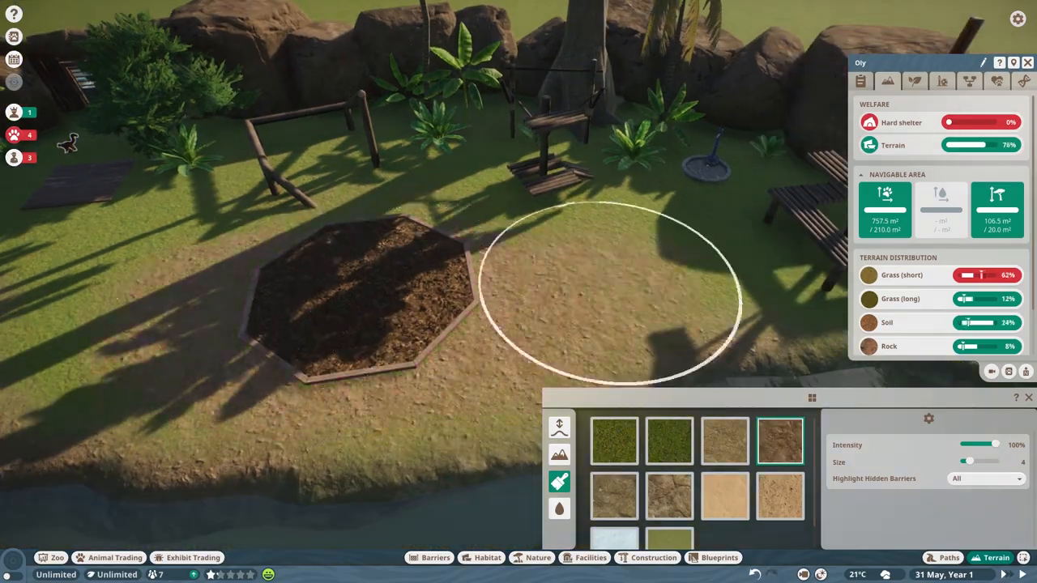